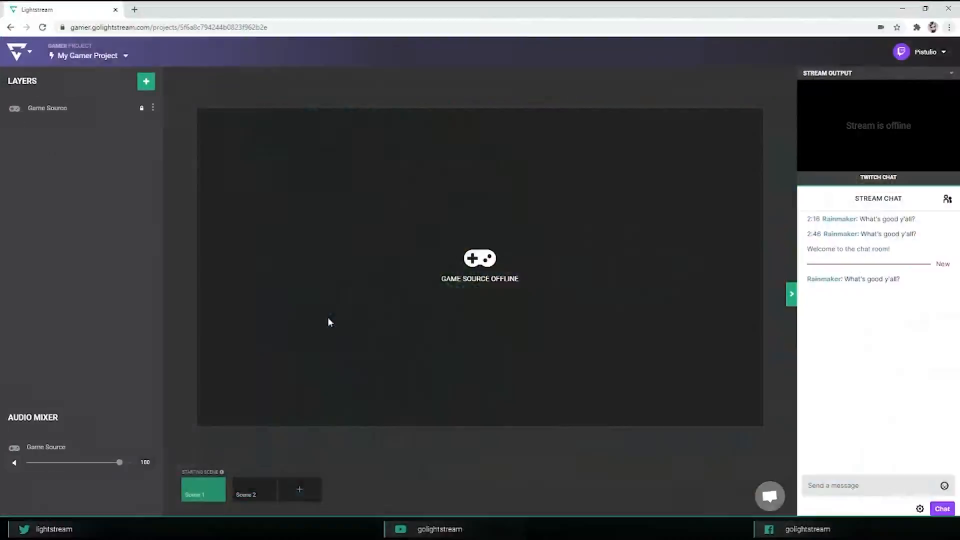
pyautogui.moveTo(230, 343)
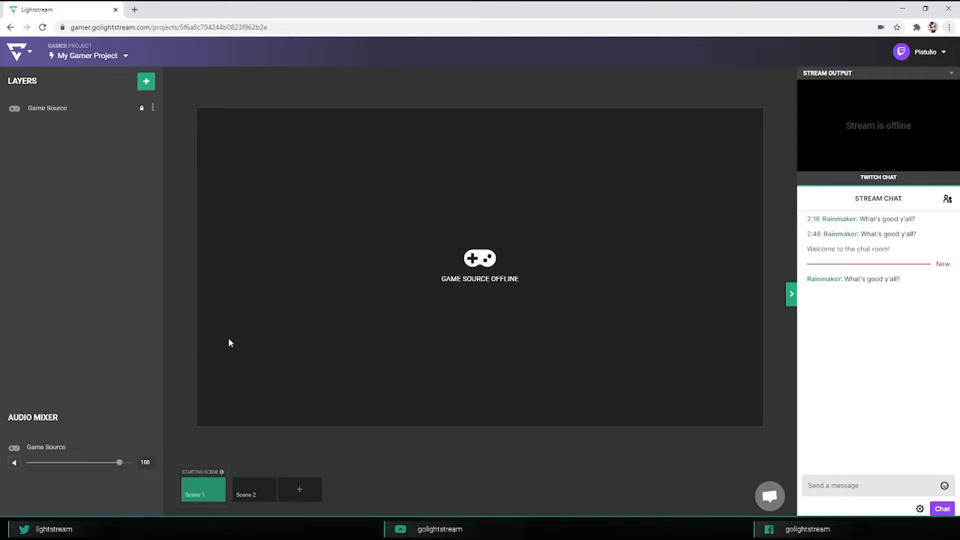
pyautogui.moveTo(204, 315)
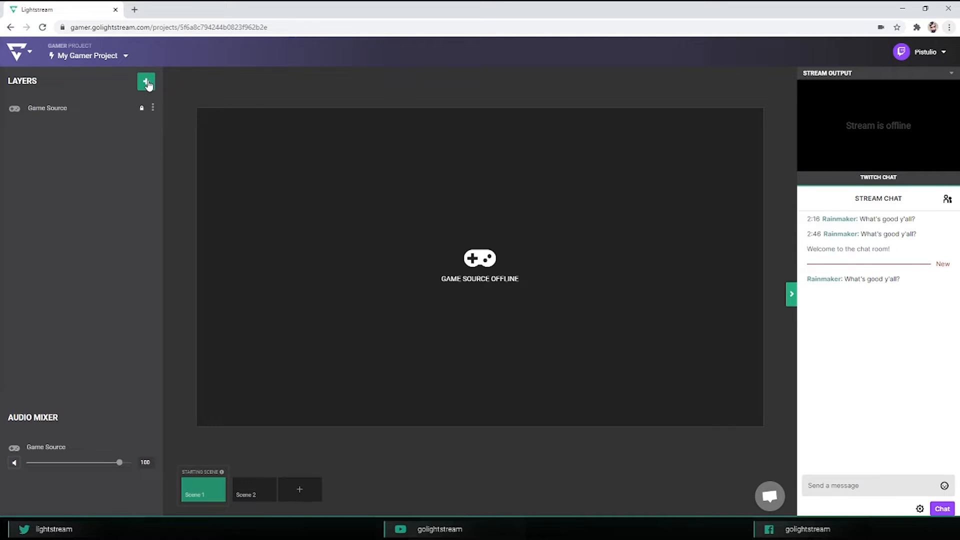
# - Browse the 3rd Party Integrations list for a new layer, then close it without adding one
pyautogui.click(146, 83)
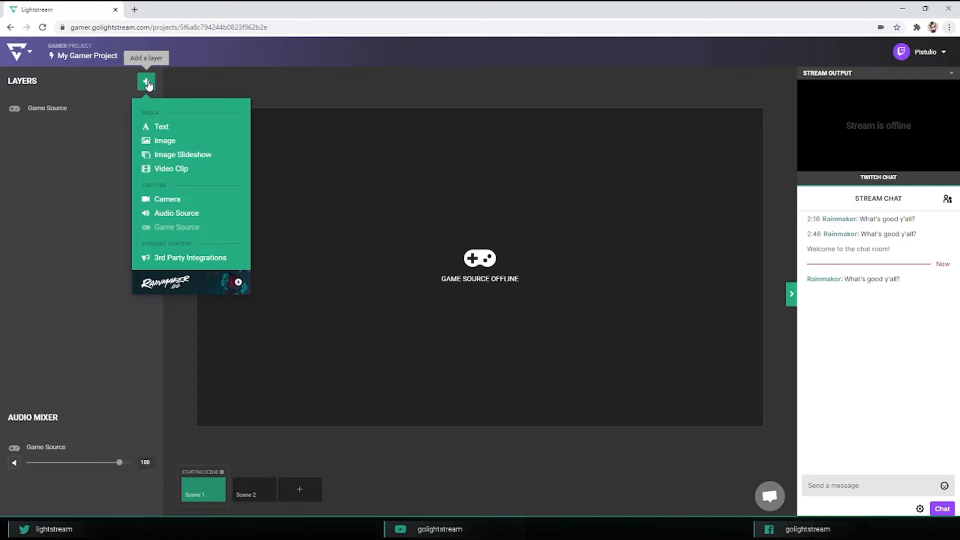
pyautogui.moveTo(190, 257)
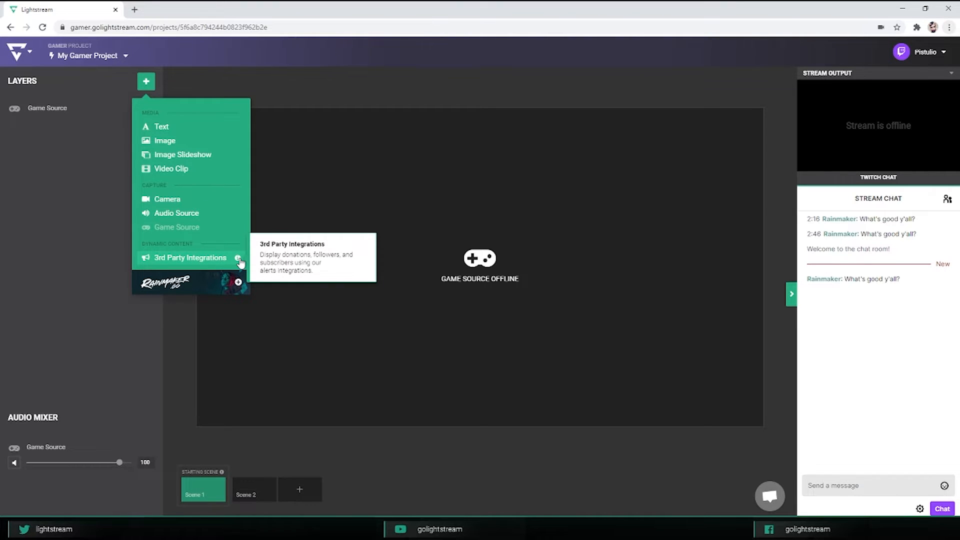
pyautogui.click(190, 257)
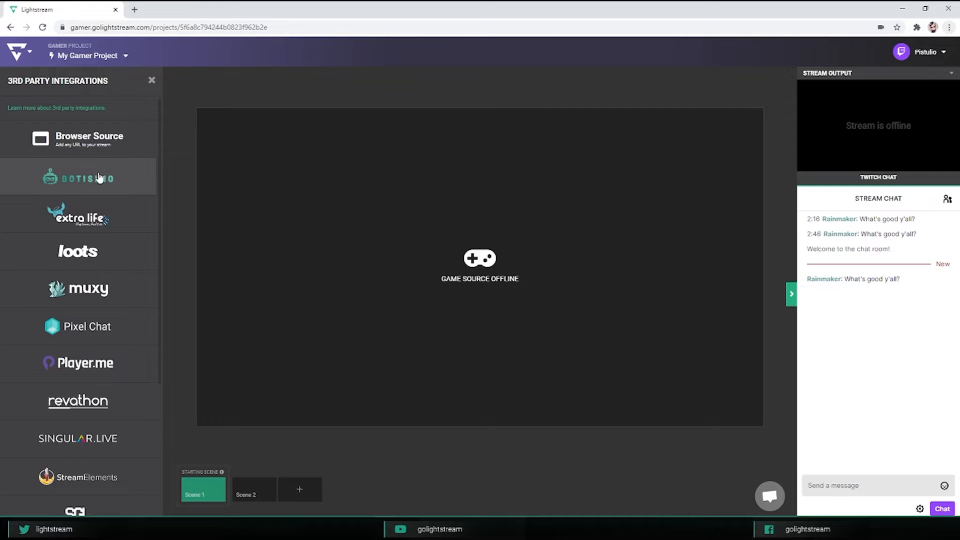
pyautogui.scroll(-3)
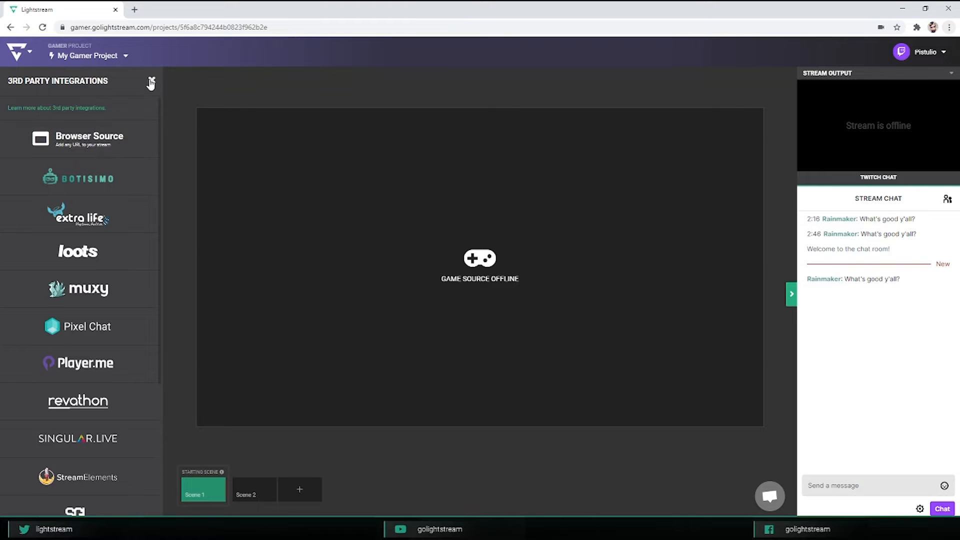
pyautogui.click(146, 81)
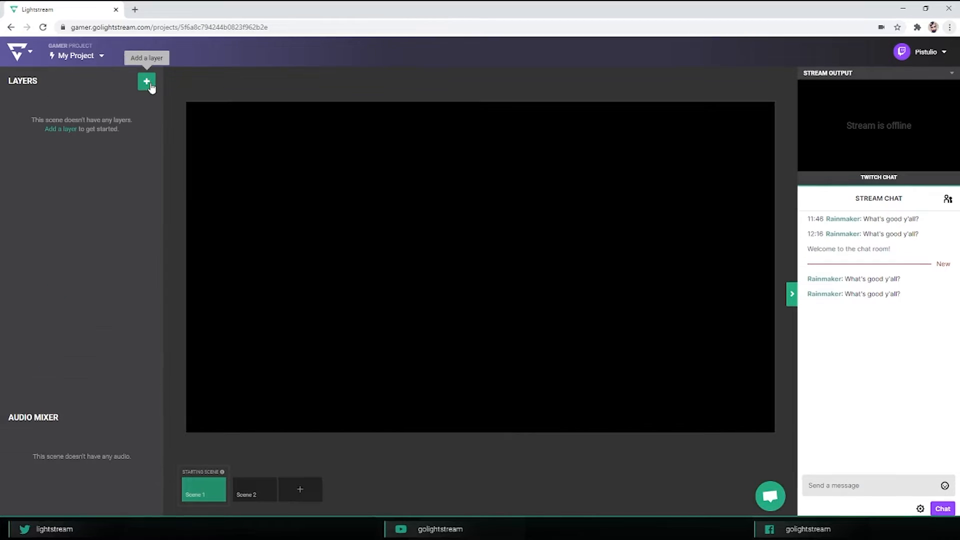
# - Add a Rainmaker.gg layer to the empty Scene 1 and select it
pyautogui.click(146, 81)
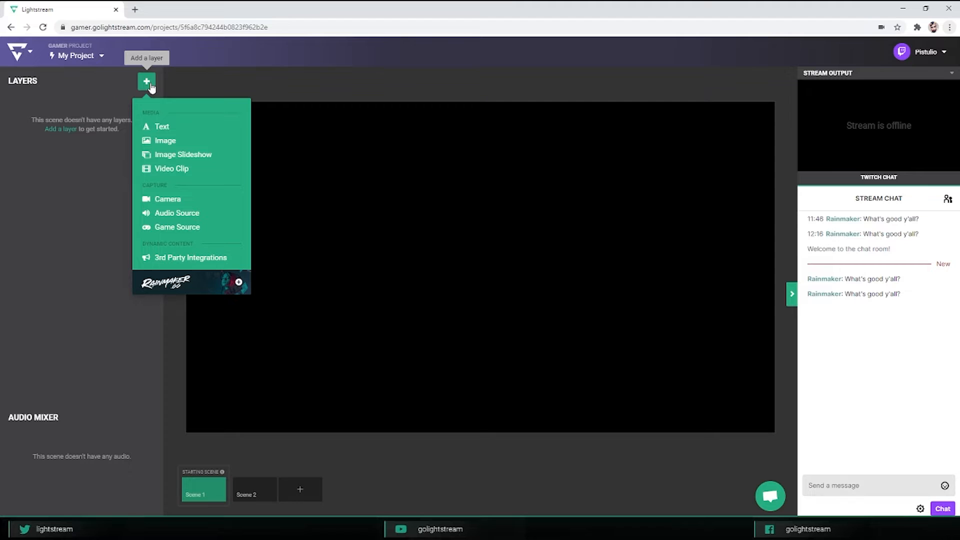
pyautogui.moveTo(226, 282)
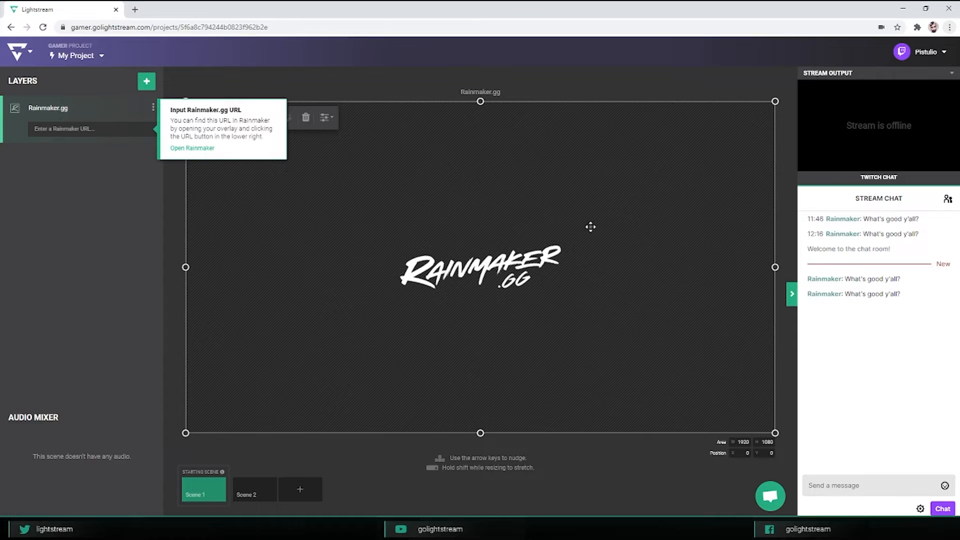
pyautogui.moveTo(180, 250)
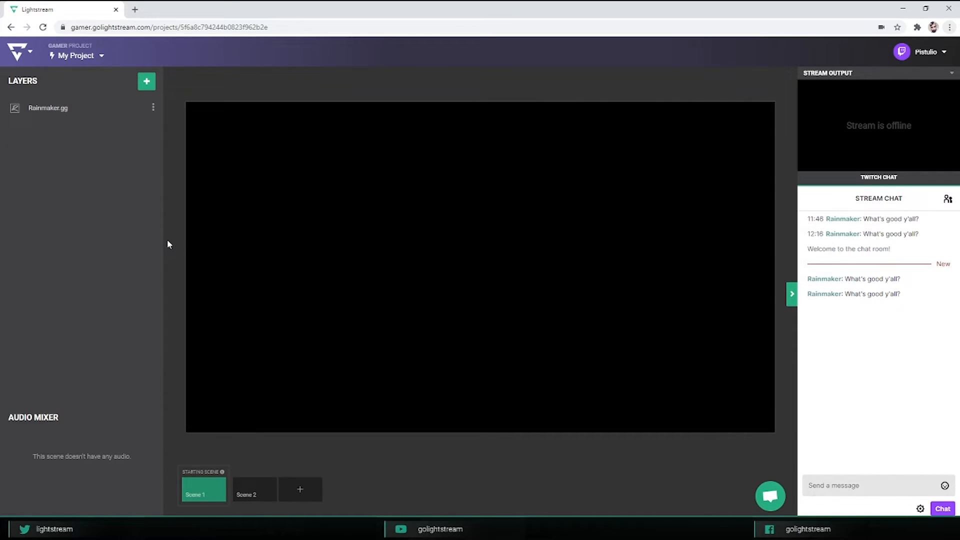
pyautogui.moveTo(451, 126)
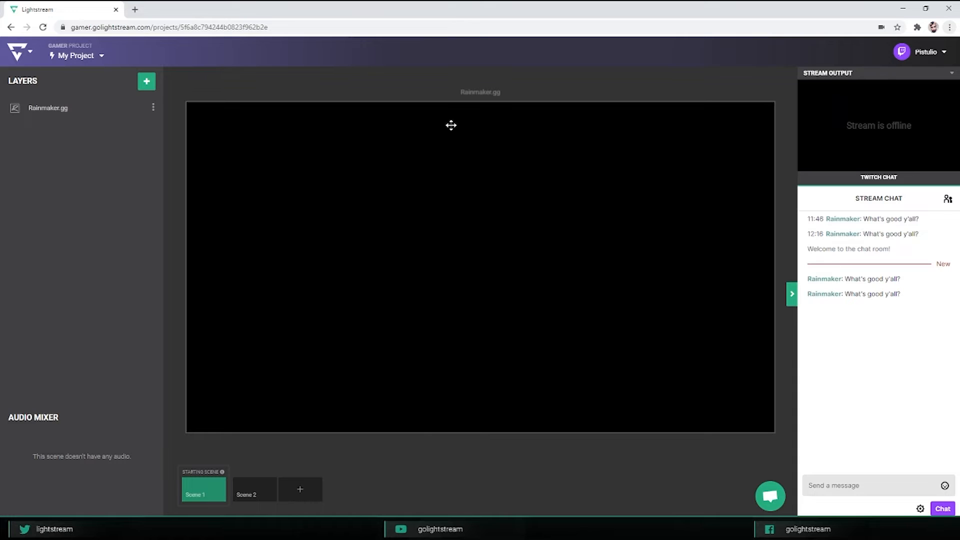
pyautogui.moveTo(47, 108)
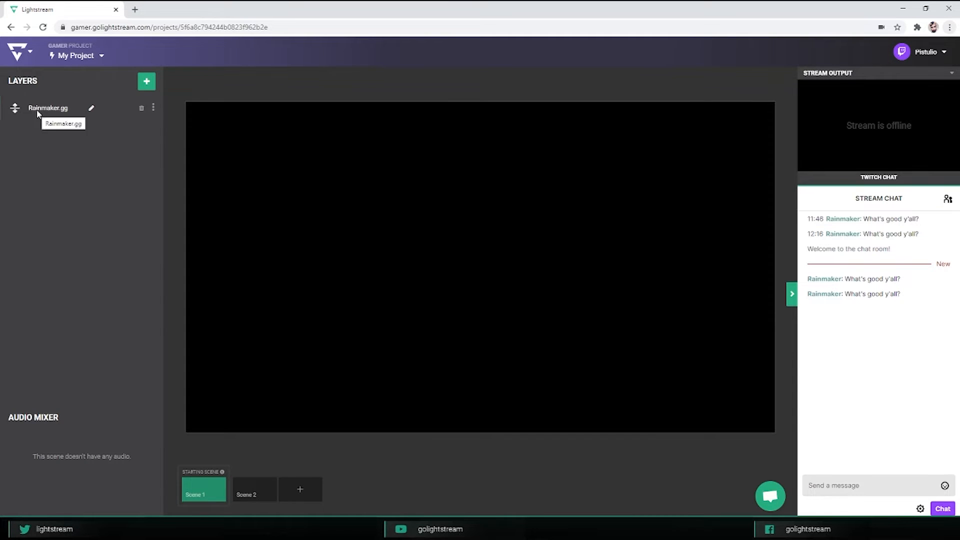
pyautogui.click(47, 108)
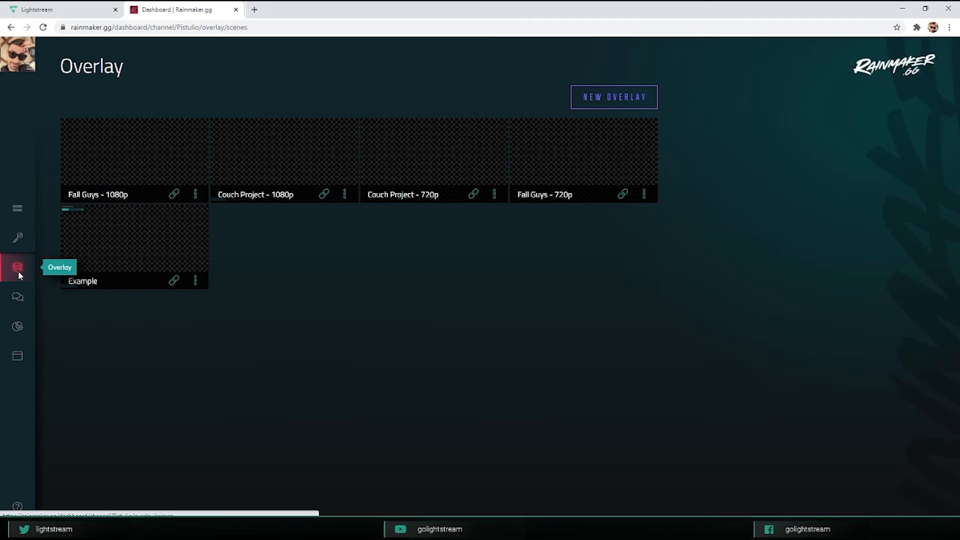
pyautogui.moveTo(145, 290)
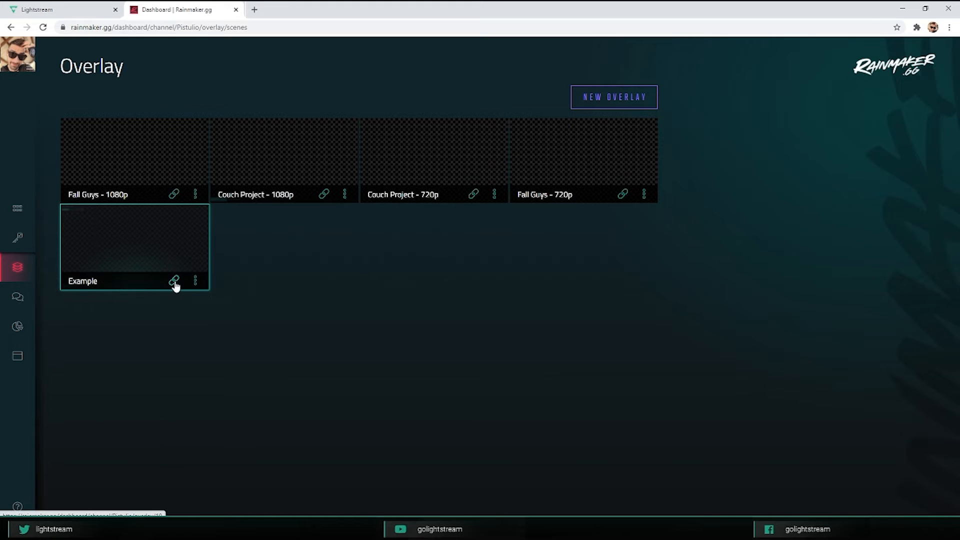
# - Copy the Example overlay's URL in Rainmaker.gg and fire a test alert on it
pyautogui.click(134, 245)
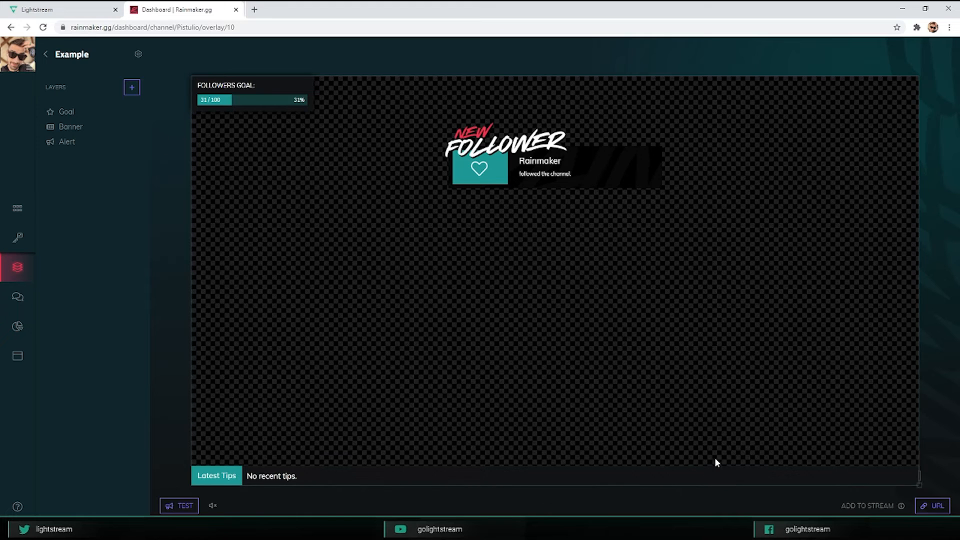
pyautogui.moveTo(937, 506)
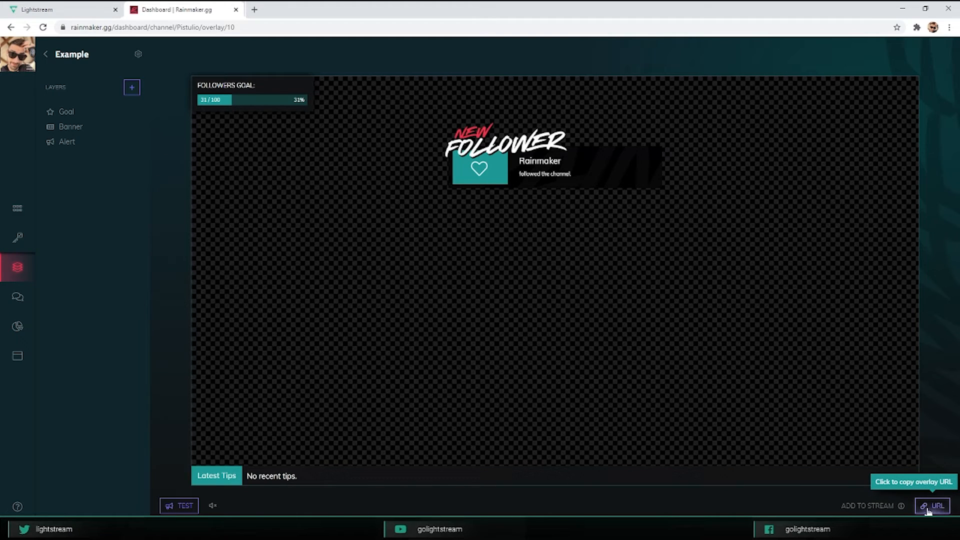
pyautogui.click(58, 9)
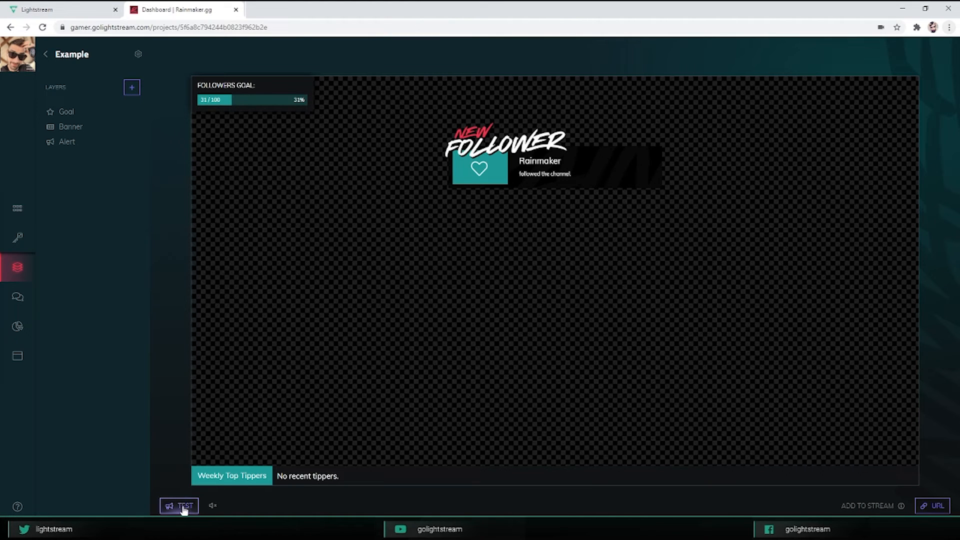
pyautogui.click(179, 505)
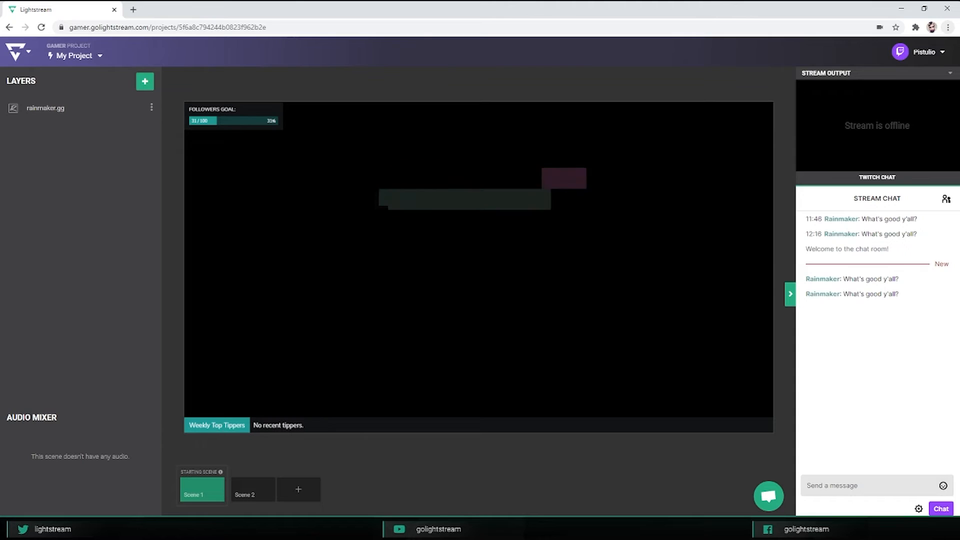
# - Switch to Scene 2, which holds the StreamLoots Goal 0/500 collection layer
pyautogui.click(252, 488)
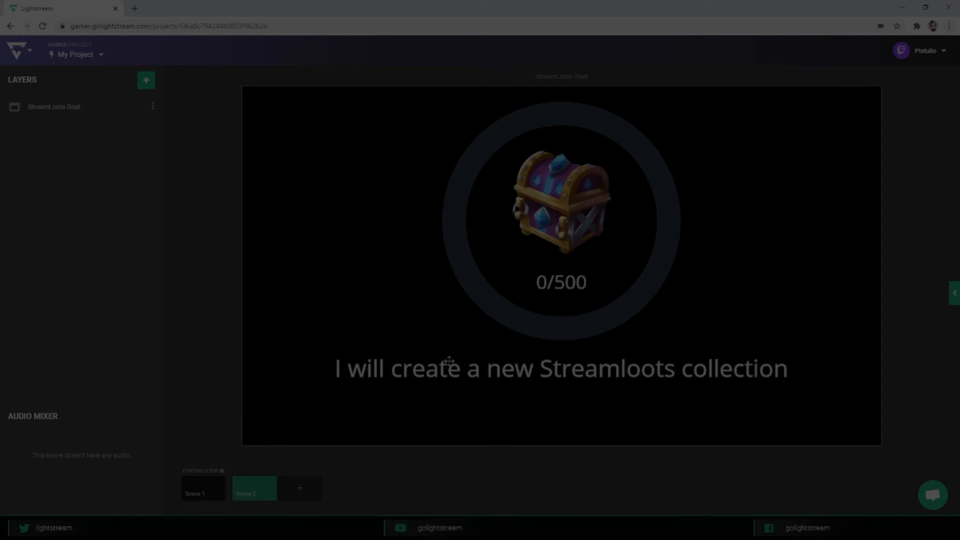
# - Resize the StreamLoots Goal layer's area toward the top-left of Scene 2
pyautogui.click(53, 106)
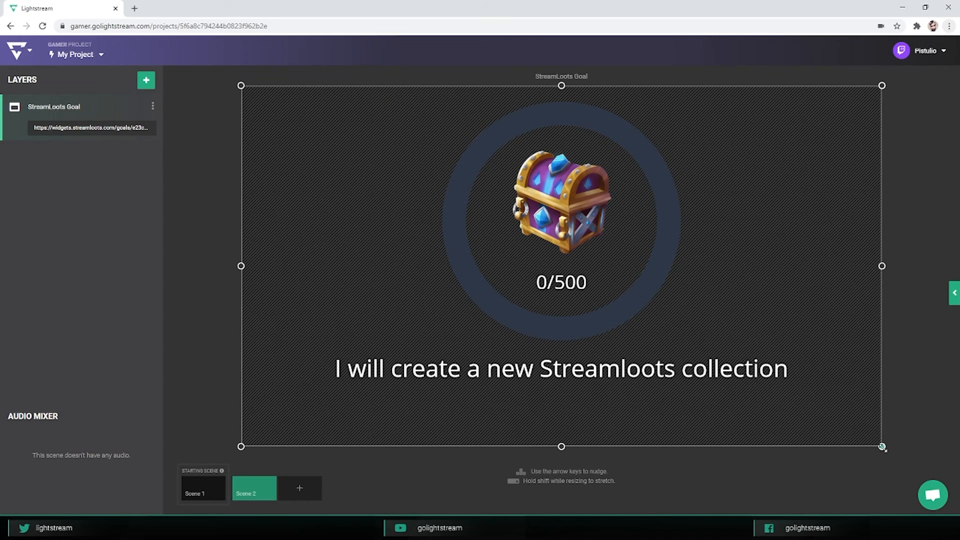
pyautogui.moveTo(883, 446); pyautogui.dragTo(613, 311)
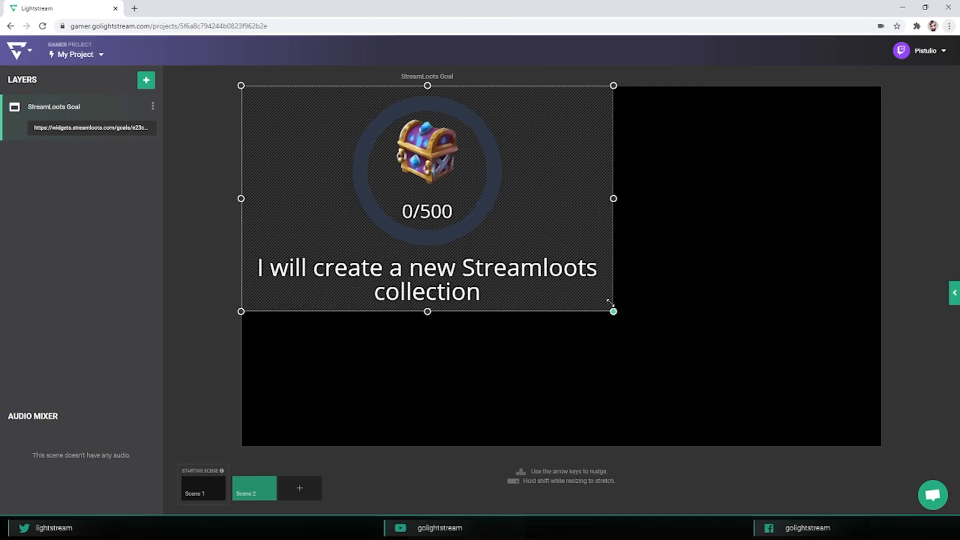
pyautogui.moveTo(613, 311); pyautogui.dragTo(550, 223)
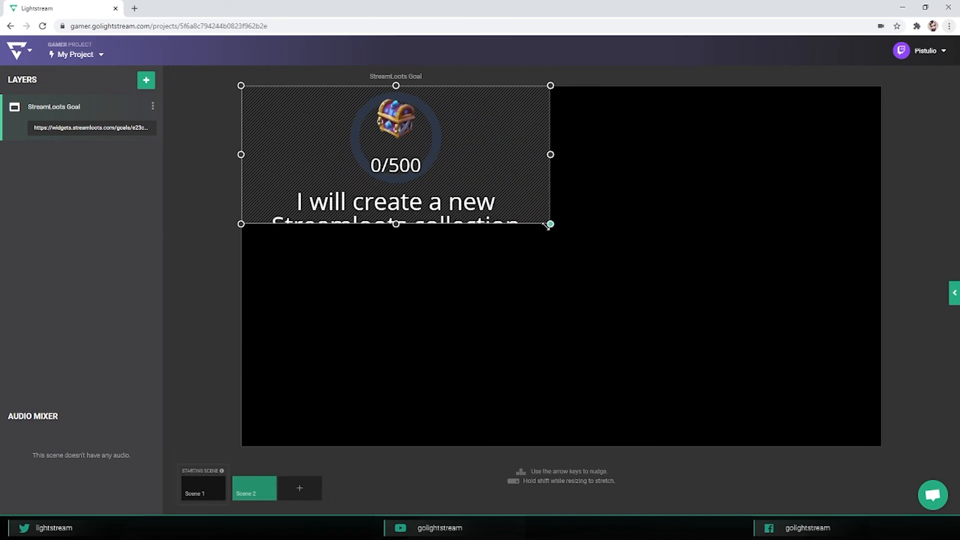
pyautogui.moveTo(550, 223); pyautogui.dragTo(631, 358)
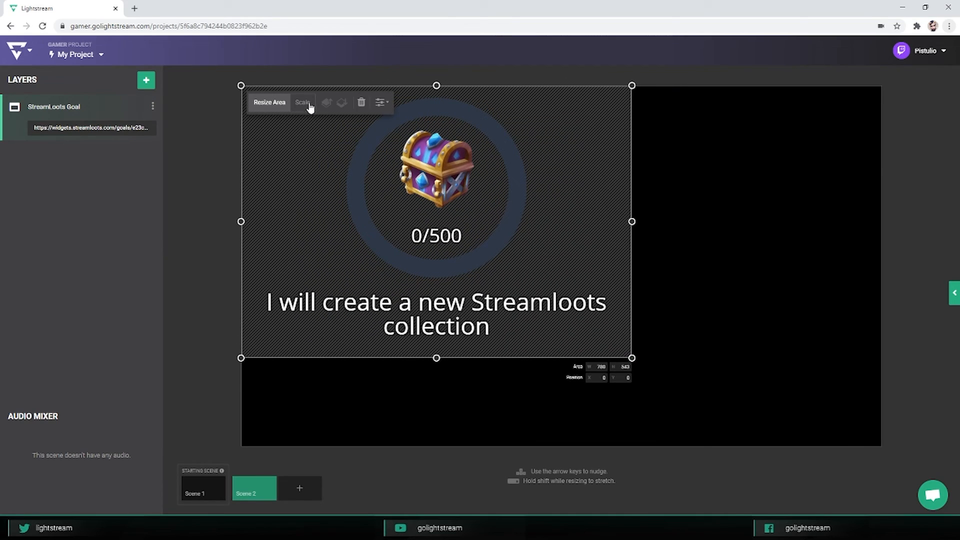
# - Scale the whole StreamLoots Goal widget down proportionally and deselect it
pyautogui.click(302, 102)
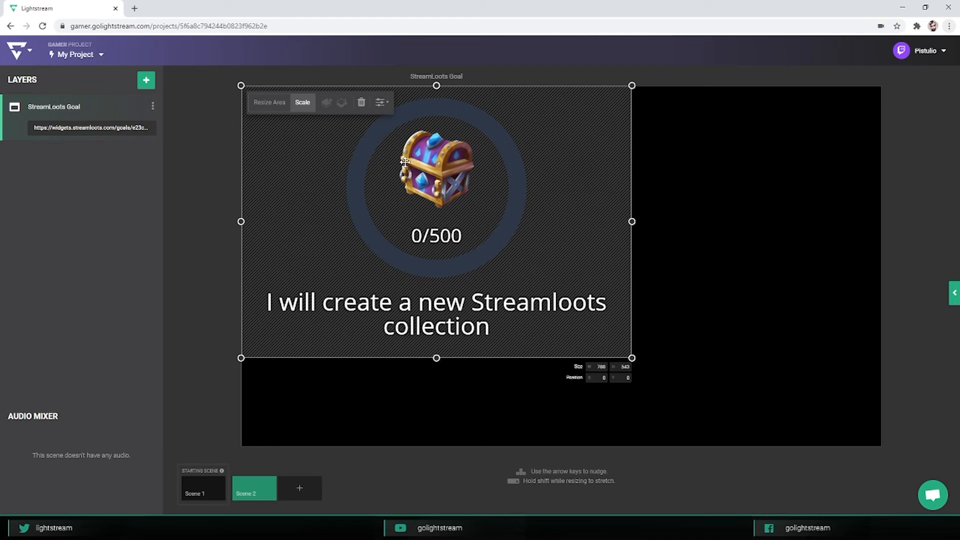
pyautogui.moveTo(632, 358); pyautogui.dragTo(611, 343)
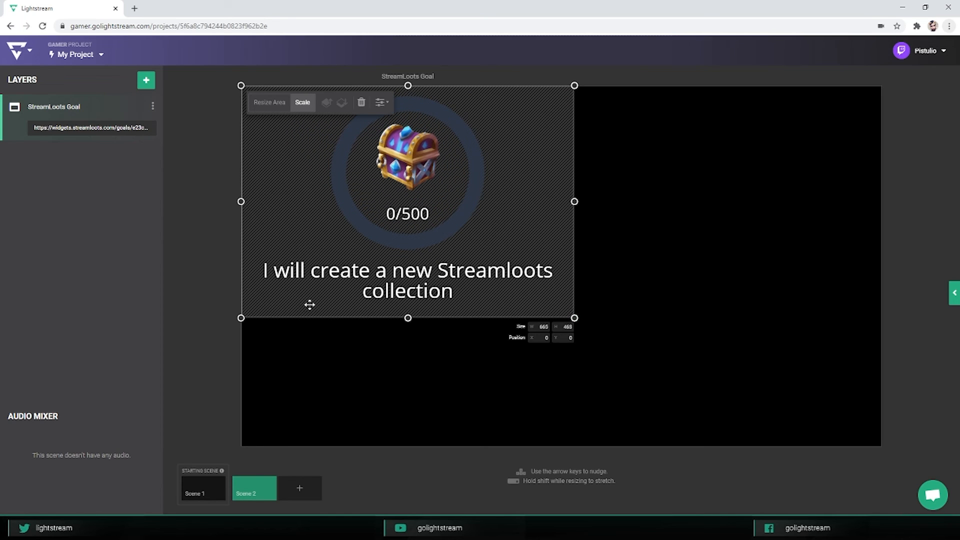
pyautogui.moveTo(407, 209)
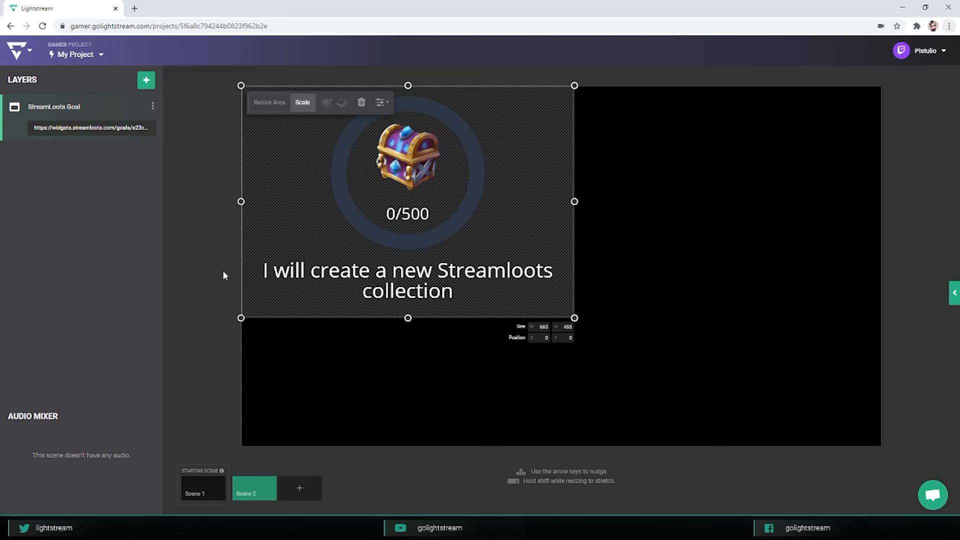
pyautogui.click(223, 276)
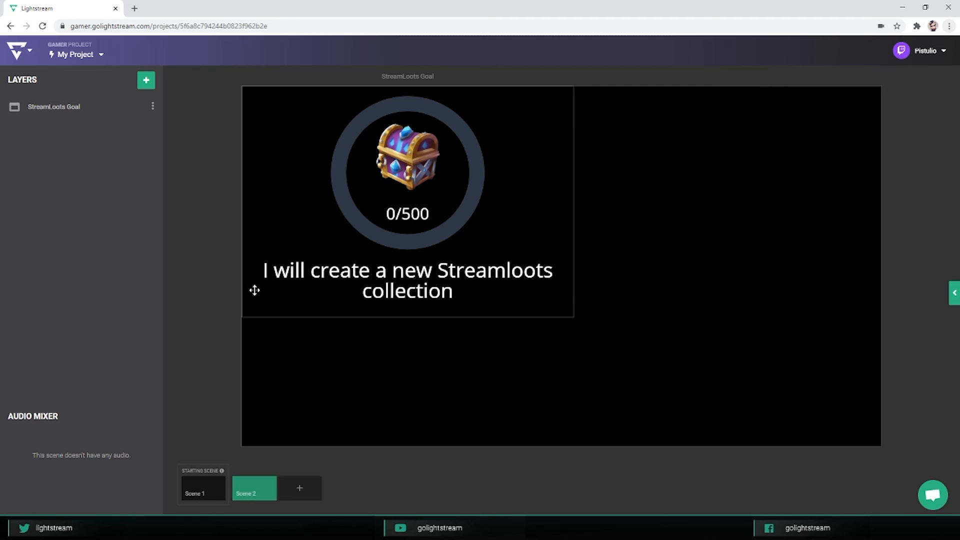
pyautogui.moveTo(438, 247)
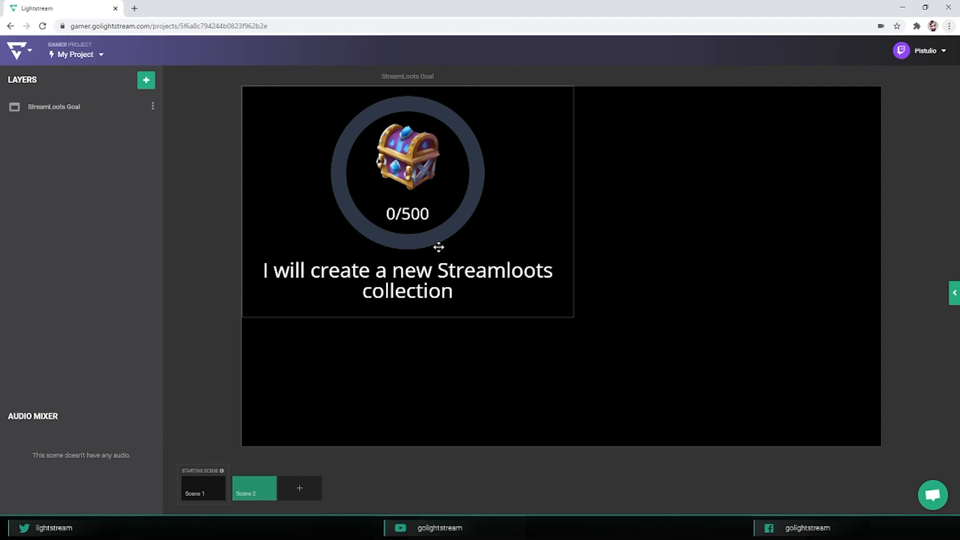
pyautogui.moveTo(376, 418)
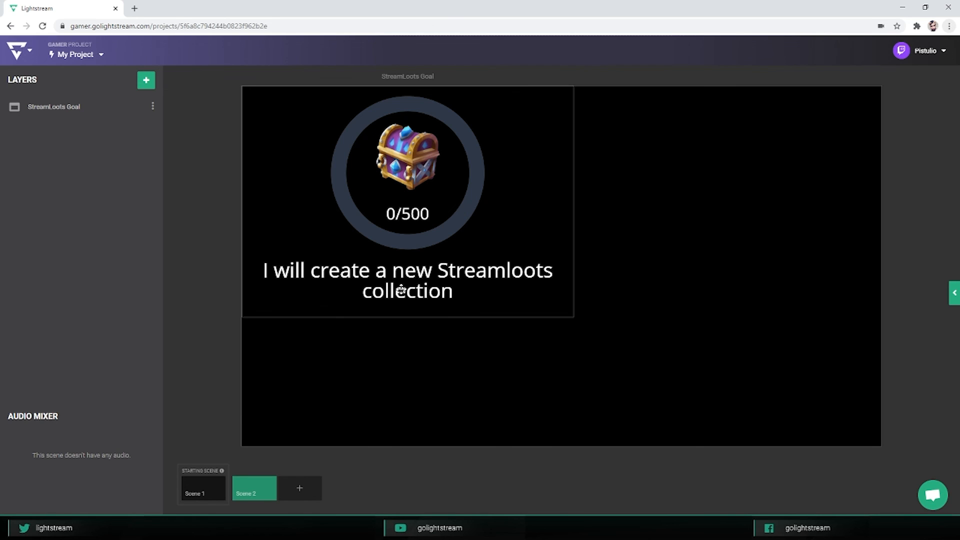
pyautogui.moveTo(435, 282)
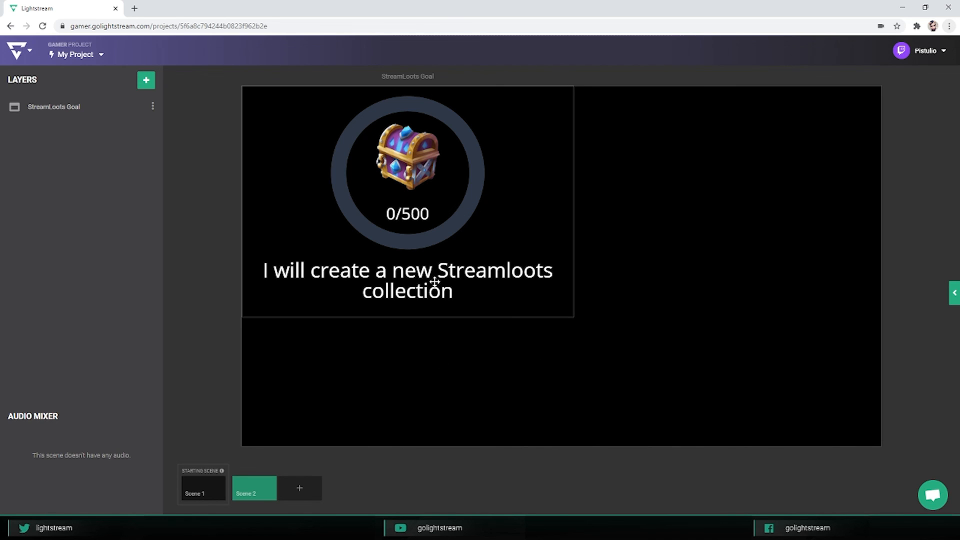